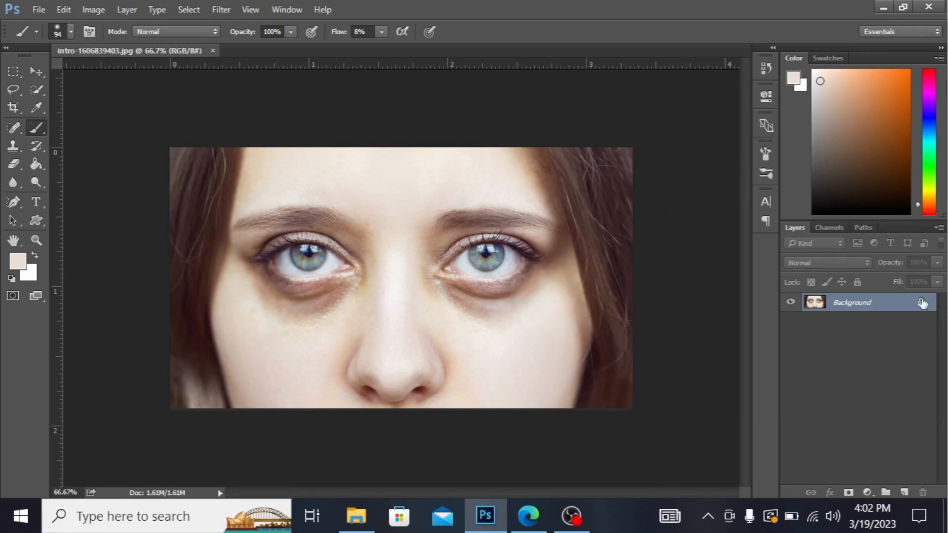
Make the Background an editable Layer 0, duplicate it, and add a blank layer between the two
{"action": "double_click", "coordinate": [851, 302]}
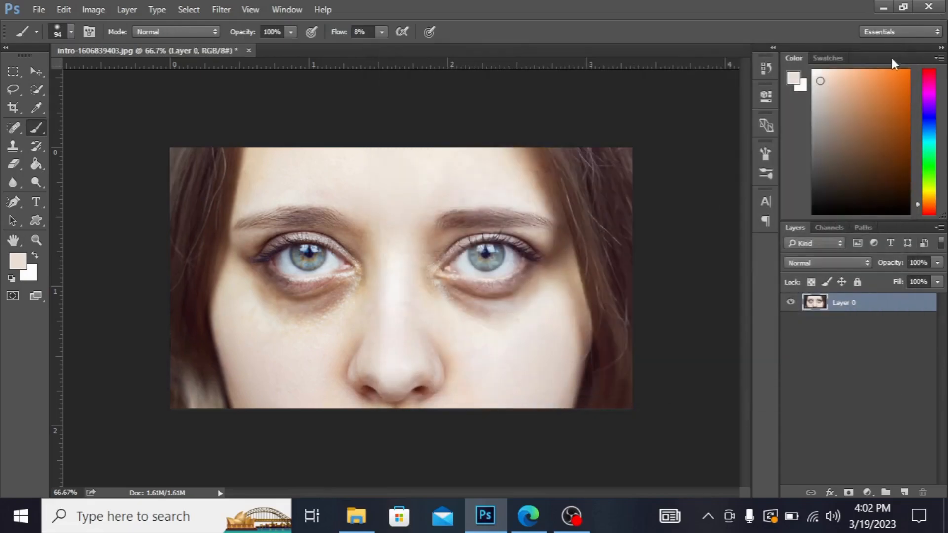
{"action": "mouse_move", "coordinate": [858, 405]}
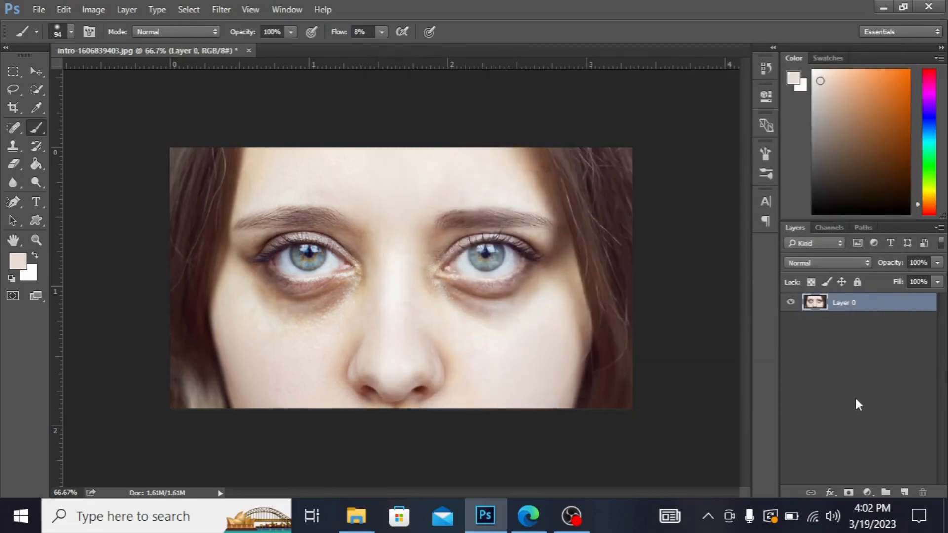
{"action": "key", "text": "ctrl+j"}
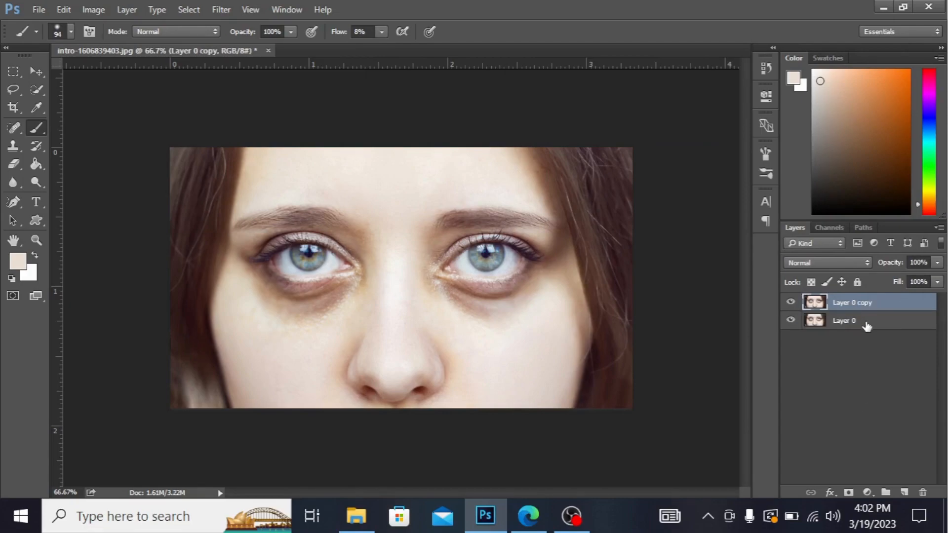
{"action": "left_click", "coordinate": [845, 320]}
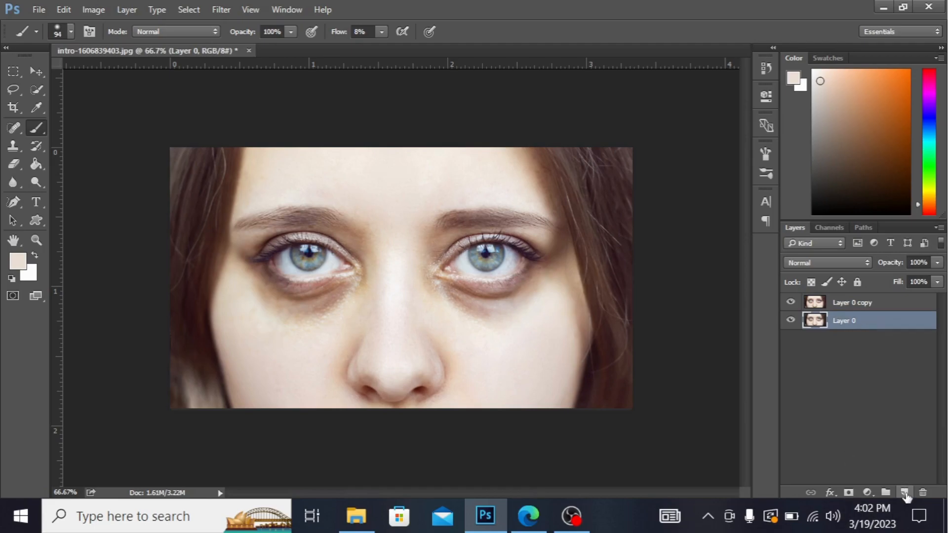
{"action": "left_click", "coordinate": [906, 493]}
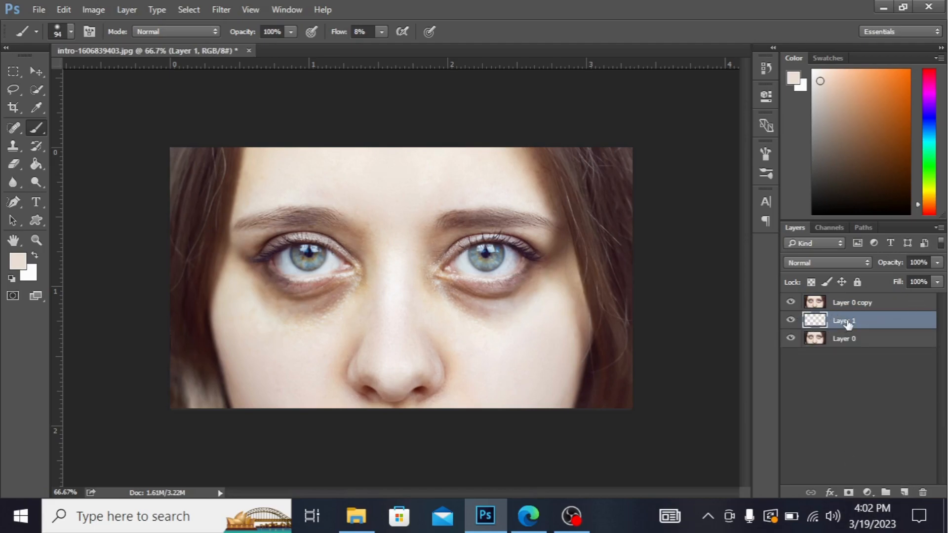
{"action": "left_click", "coordinate": [852, 302]}
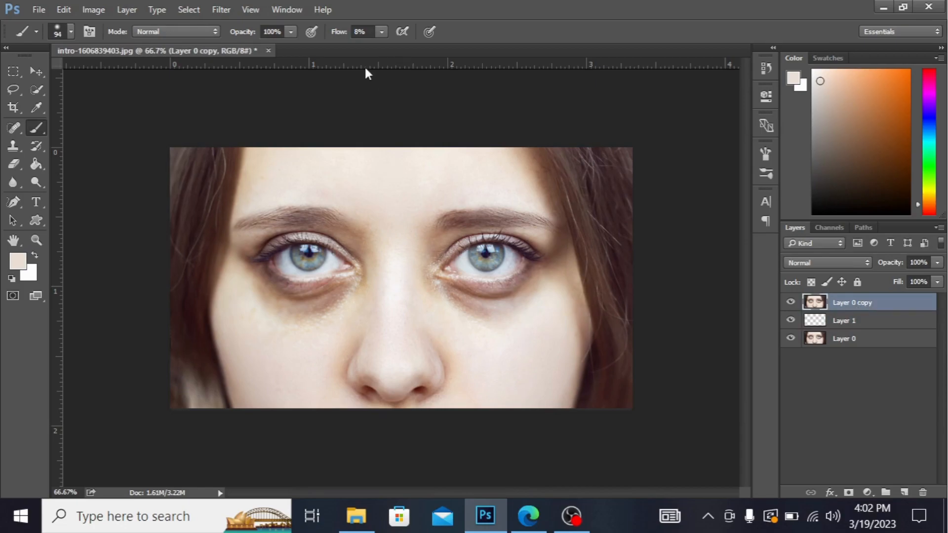
Convert the Layer 0 copy into a smart object for re-editable smart filters
{"action": "left_click", "coordinate": [220, 9]}
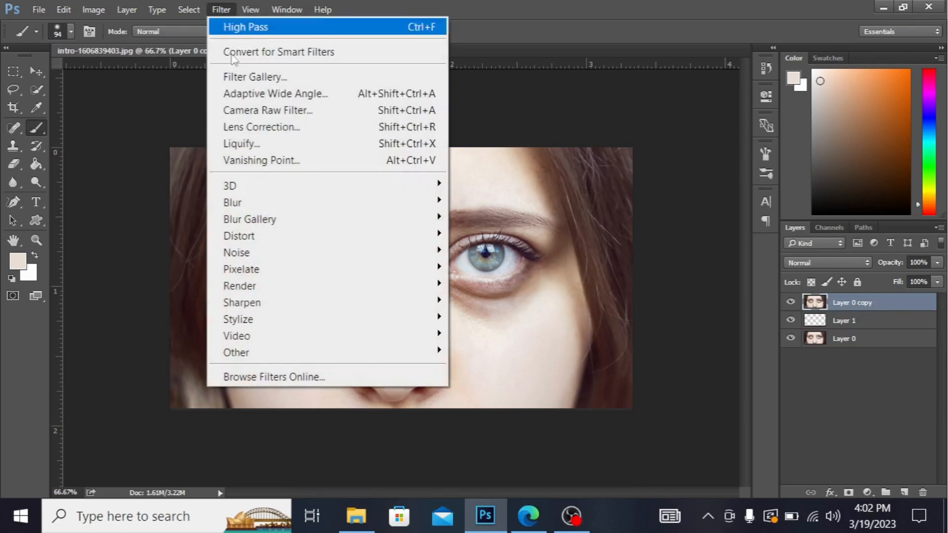
{"action": "mouse_move", "coordinate": [274, 43]}
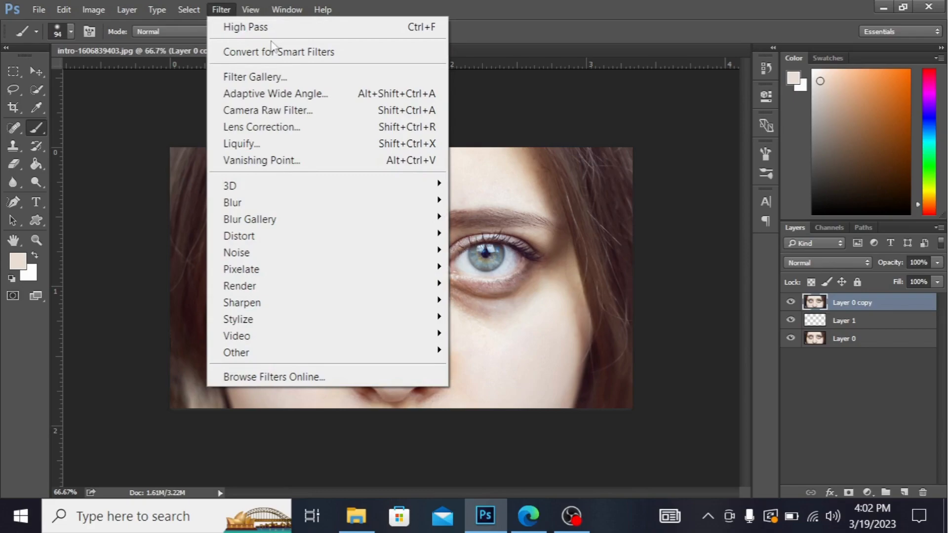
{"action": "left_click", "coordinate": [278, 52]}
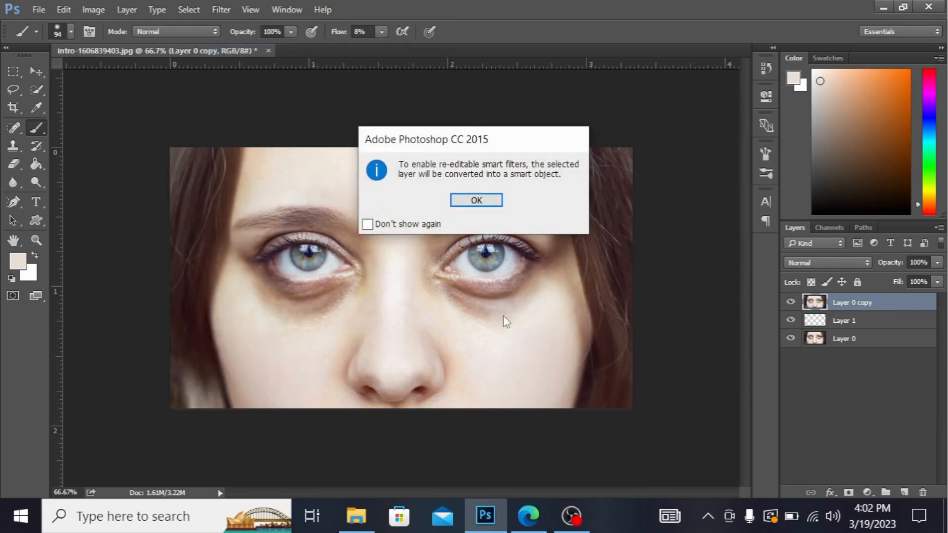
{"action": "left_click", "coordinate": [476, 201]}
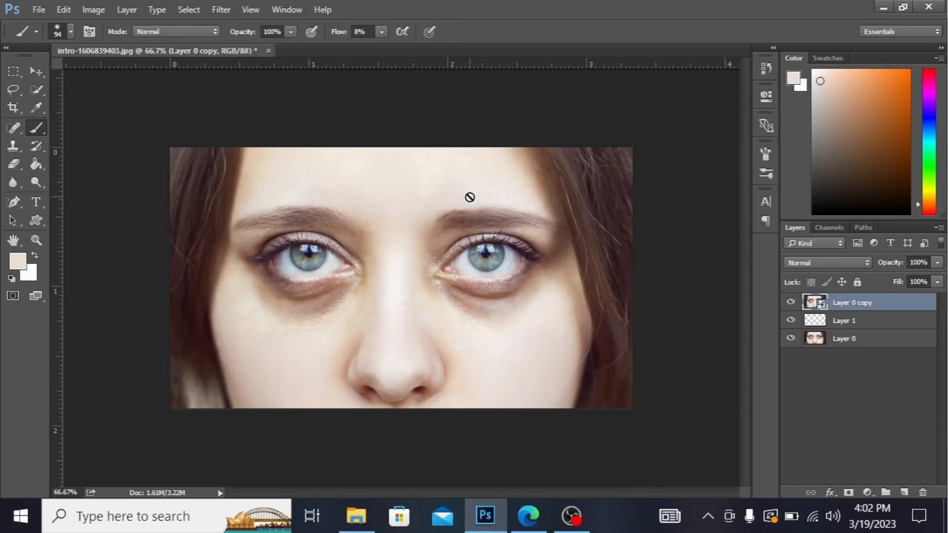
Browse the Filter menu to reach the Other filters group containing High Pass
{"action": "left_click", "coordinate": [221, 9]}
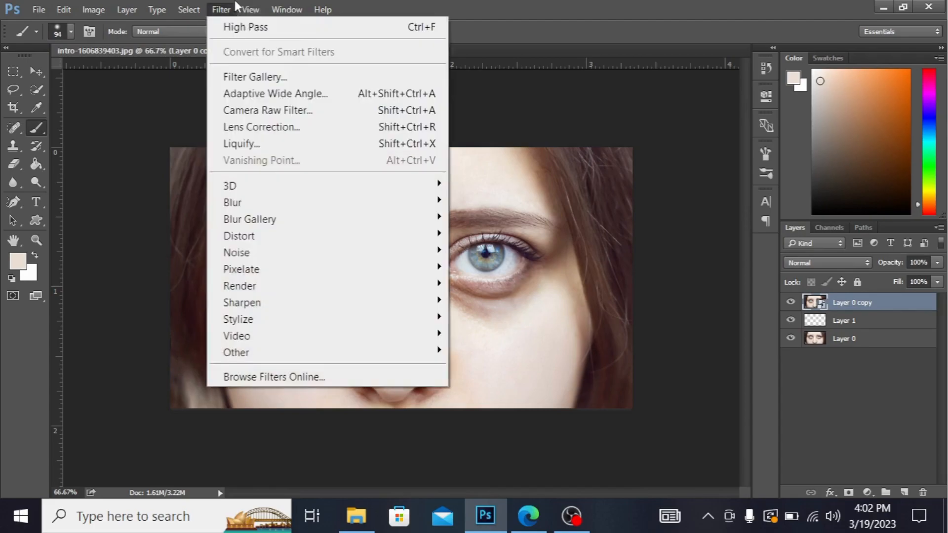
{"action": "left_click", "coordinate": [188, 8]}
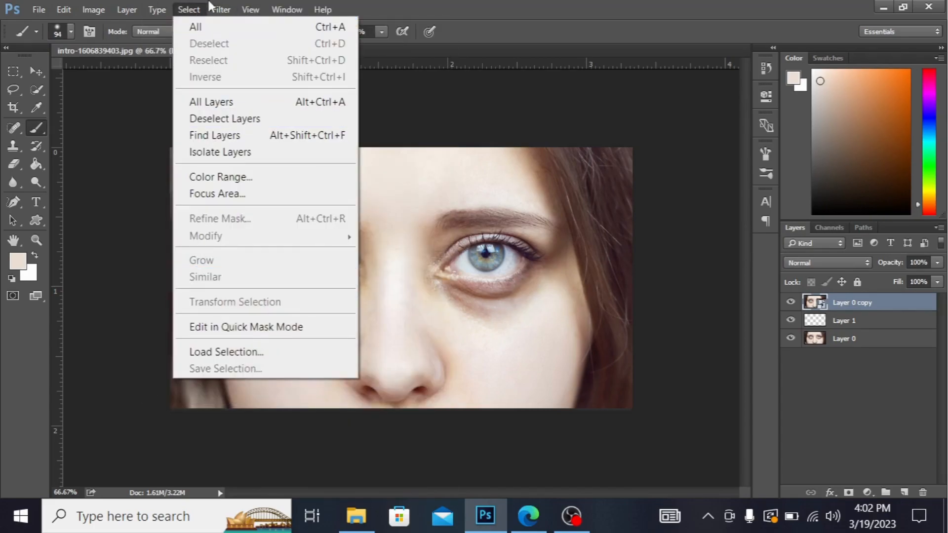
{"action": "left_click", "coordinate": [322, 9]}
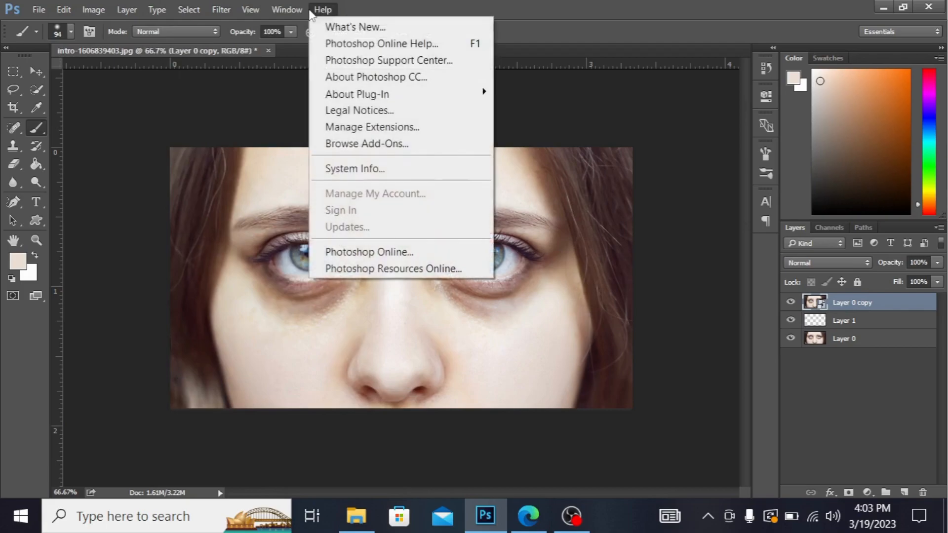
{"action": "left_click", "coordinate": [221, 9]}
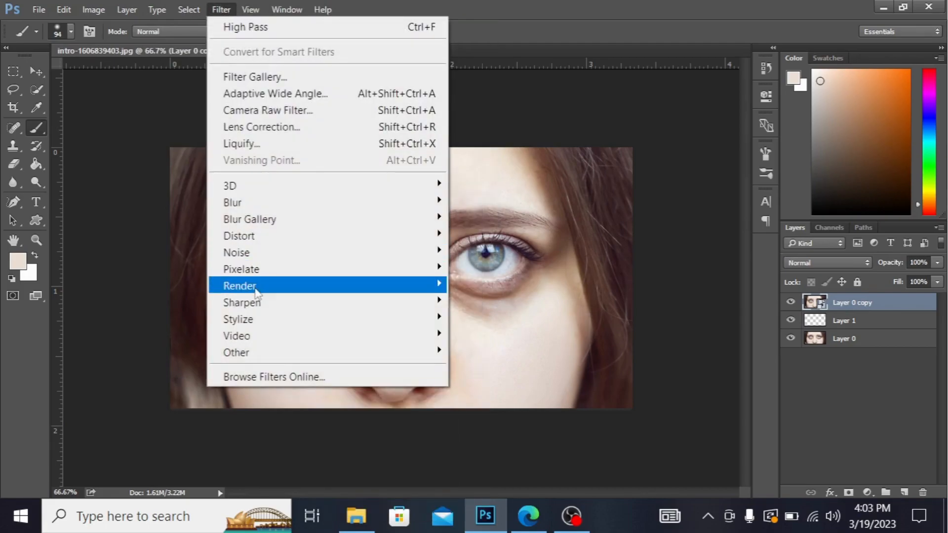
{"action": "mouse_move", "coordinate": [236, 352]}
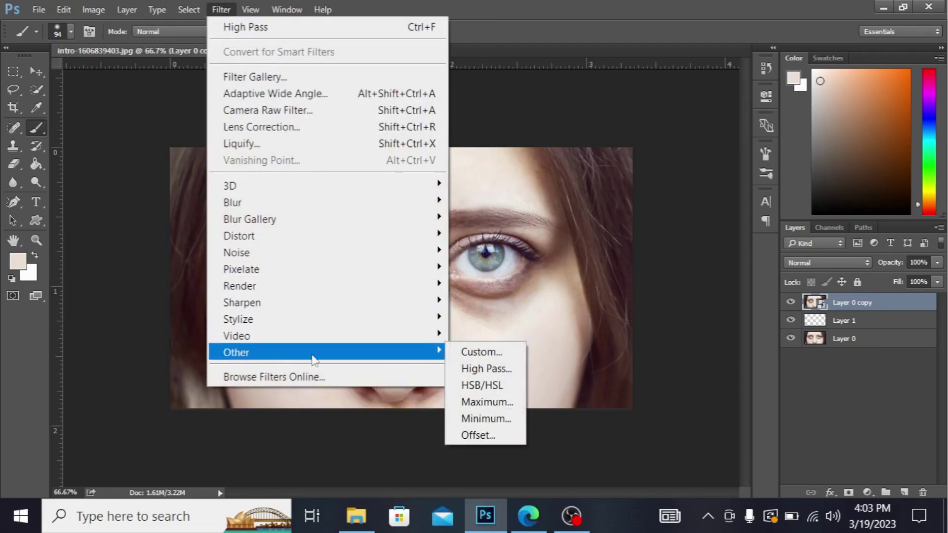
Apply a High Pass smart filter with a radius of about 5.1 pixels to the copy layer
{"action": "left_click", "coordinate": [486, 369]}
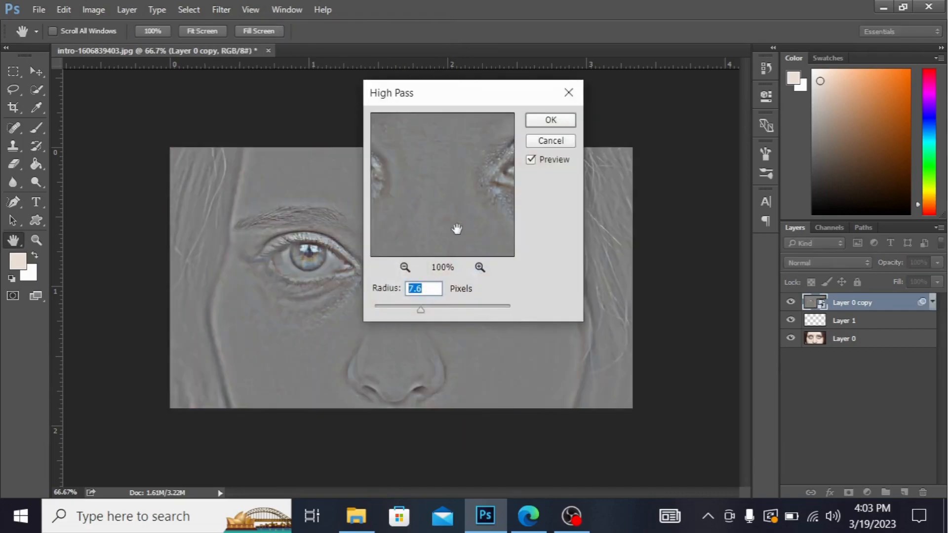
{"action": "mouse_move", "coordinate": [422, 314]}
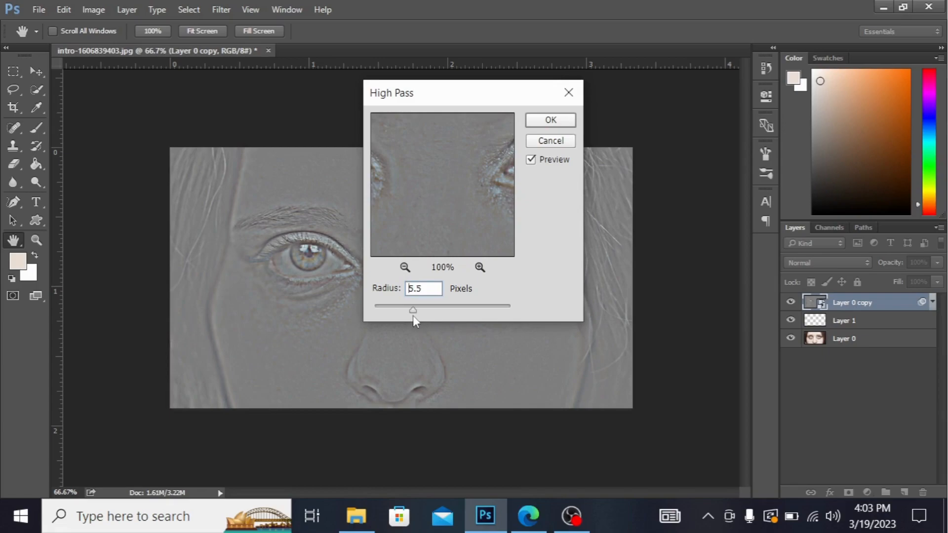
{"action": "triple_click", "coordinate": [424, 288]}
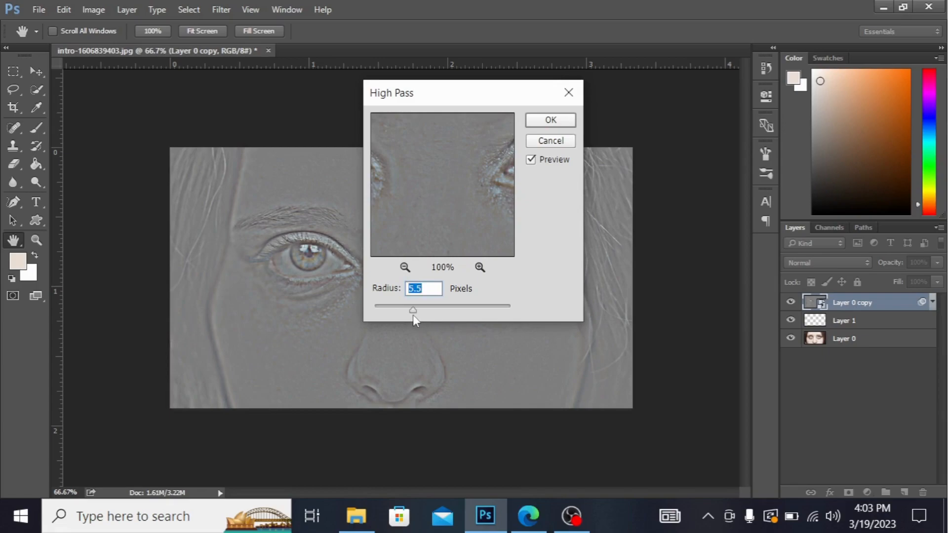
{"action": "mouse_move", "coordinate": [414, 317]}
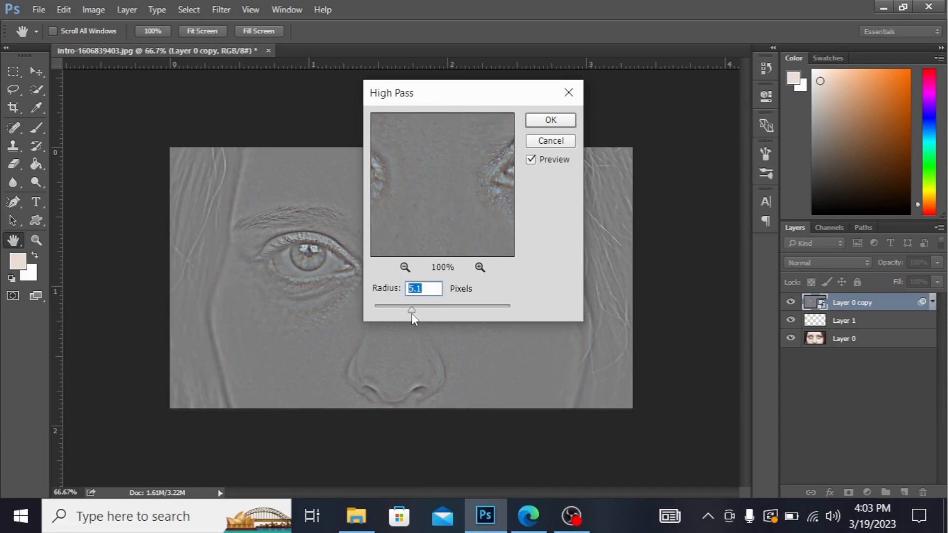
{"action": "left_click", "coordinate": [549, 120]}
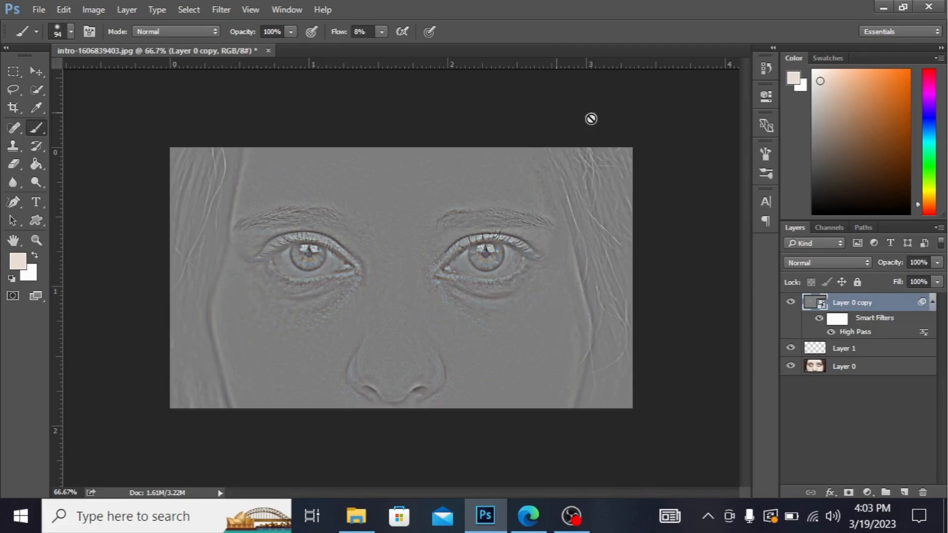
{"action": "mouse_move", "coordinate": [867, 266]}
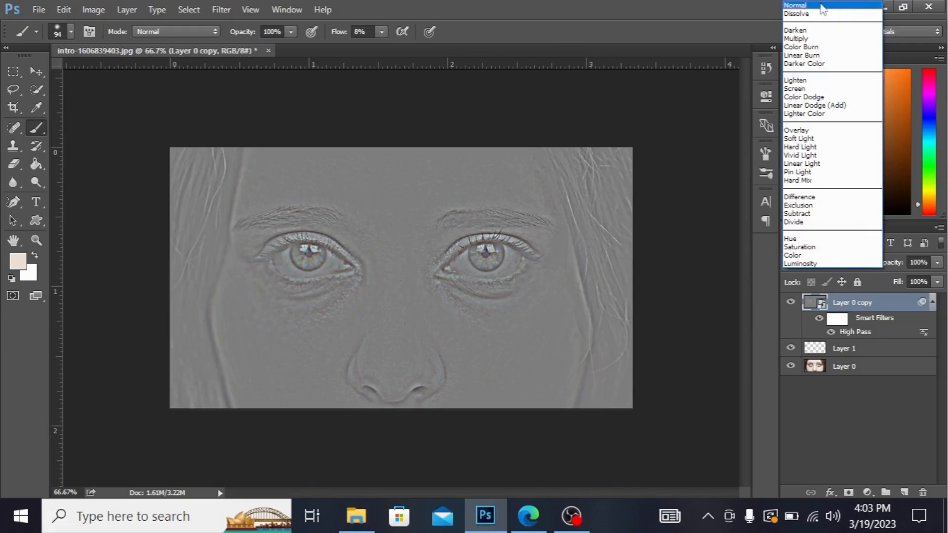
{"action": "mouse_move", "coordinate": [834, 125]}
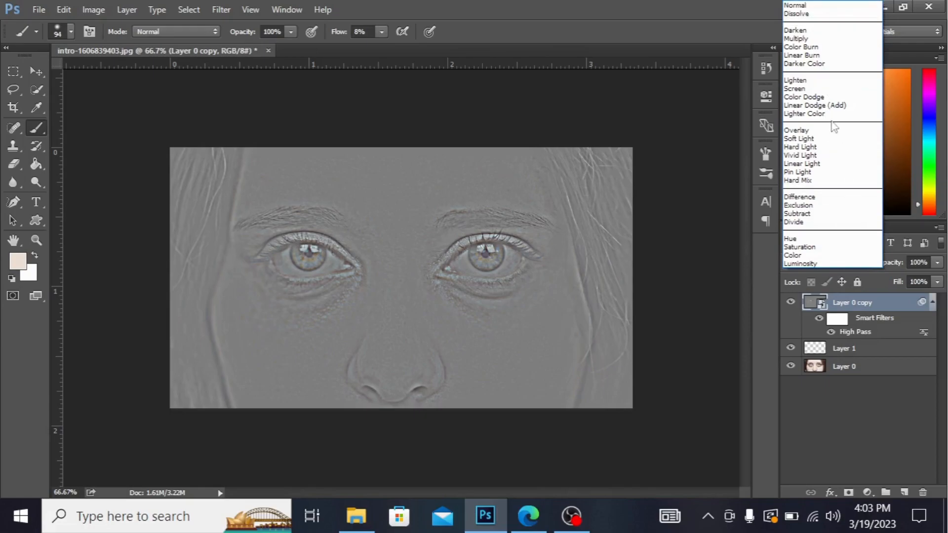
Set the Layer 0 copy blend mode to Overlay
{"action": "left_click", "coordinate": [797, 130]}
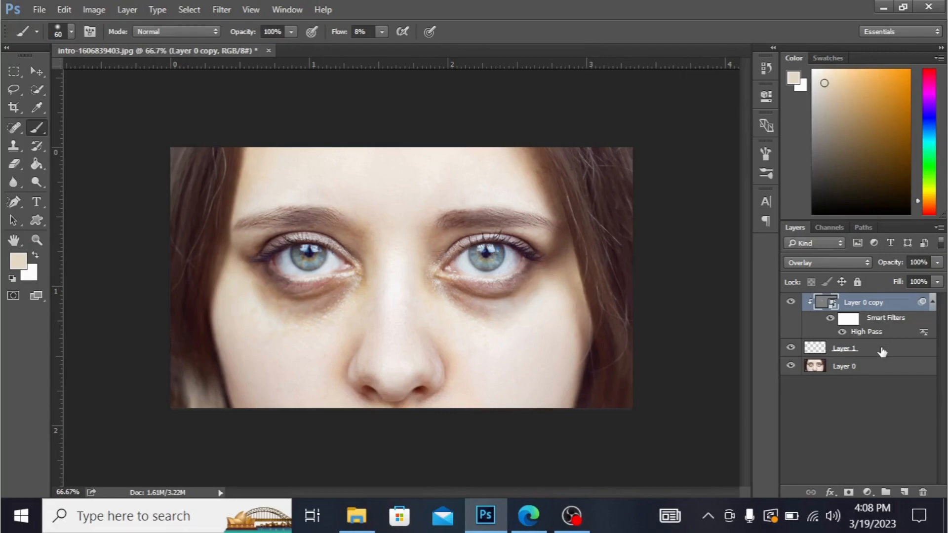
Select blank Layer 1, sample a skin tone with the Eyedropper, and return to the Brush
{"action": "left_click", "coordinate": [844, 347]}
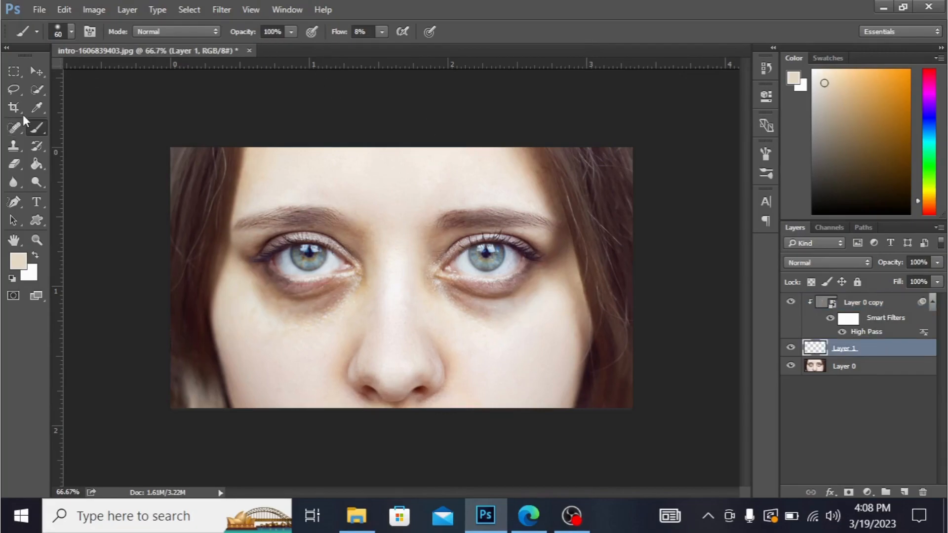
{"action": "left_click", "coordinate": [38, 108]}
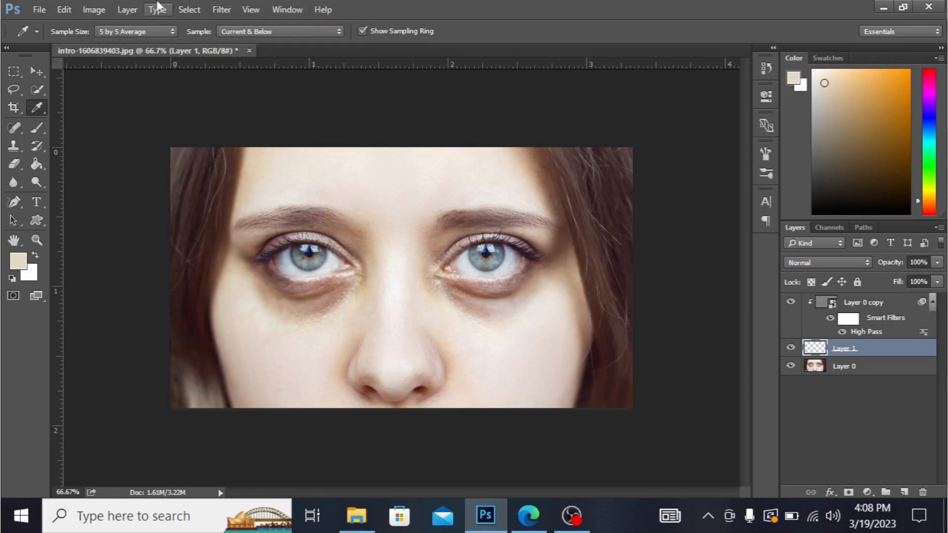
{"action": "mouse_move", "coordinate": [38, 131]}
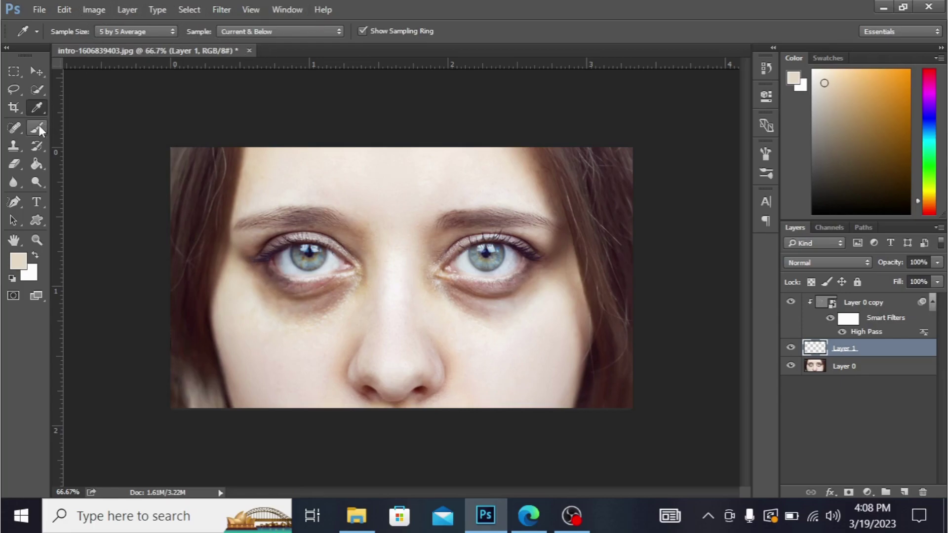
{"action": "left_click", "coordinate": [37, 127]}
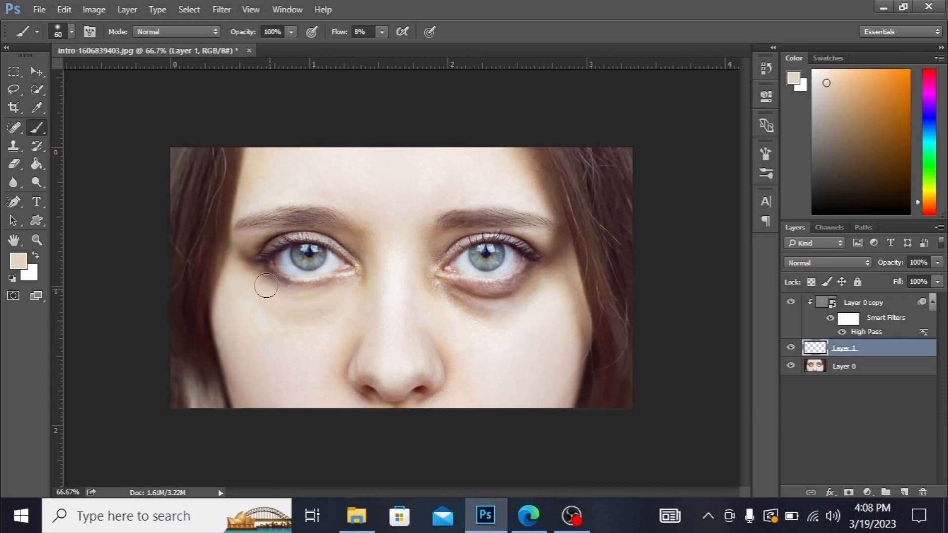
{"action": "mouse_move", "coordinate": [287, 305]}
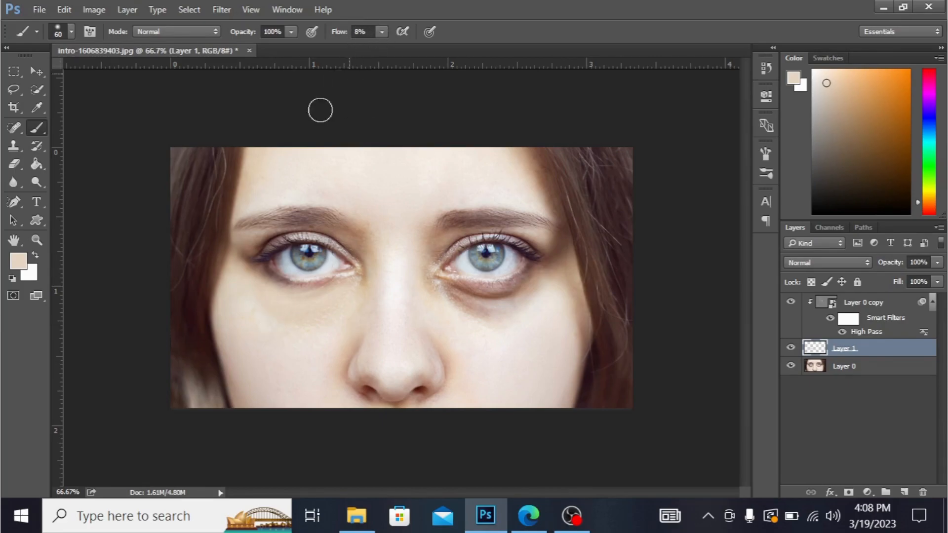
{"action": "mouse_move", "coordinate": [357, 291]}
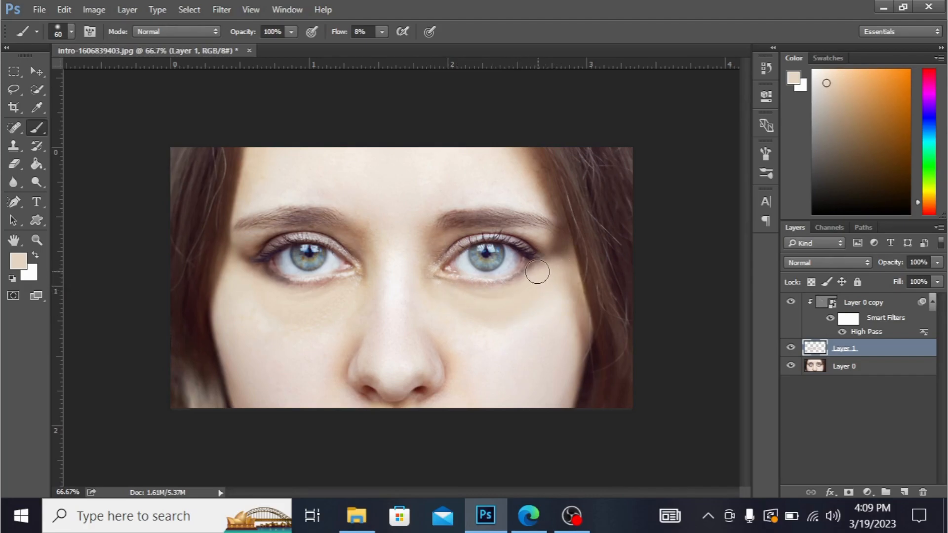
{"action": "mouse_move", "coordinate": [538, 284]}
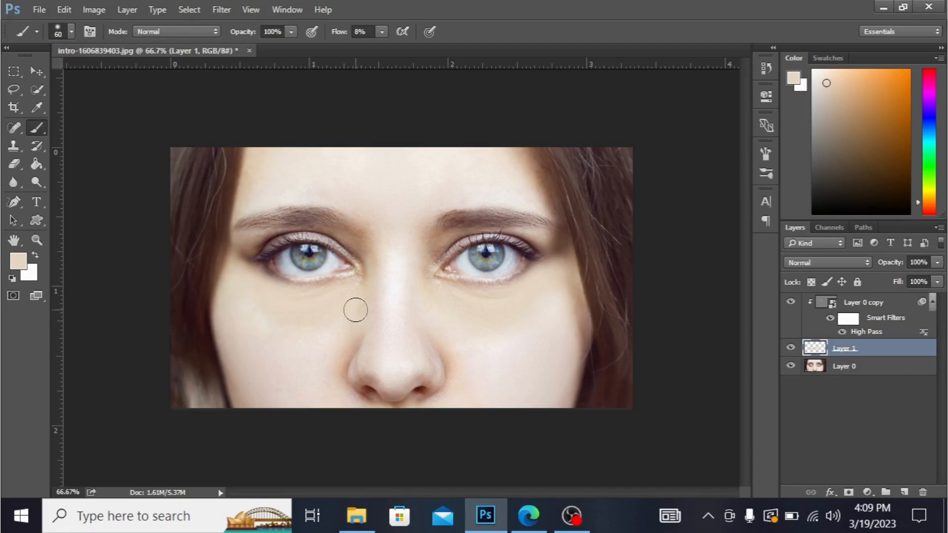
{"action": "mouse_move", "coordinate": [356, 271]}
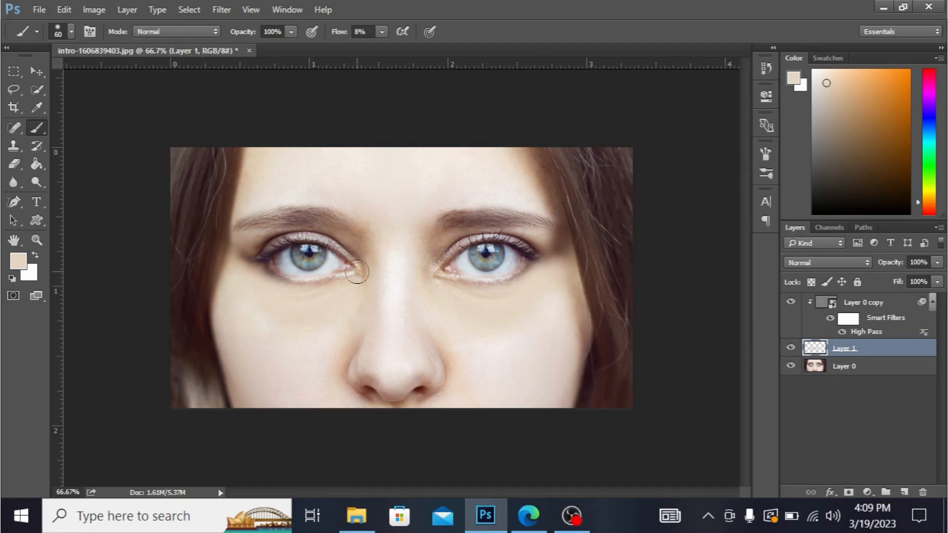
Hide Layer 1 to compare the painted under-eye area before and after
{"action": "left_click", "coordinate": [790, 348]}
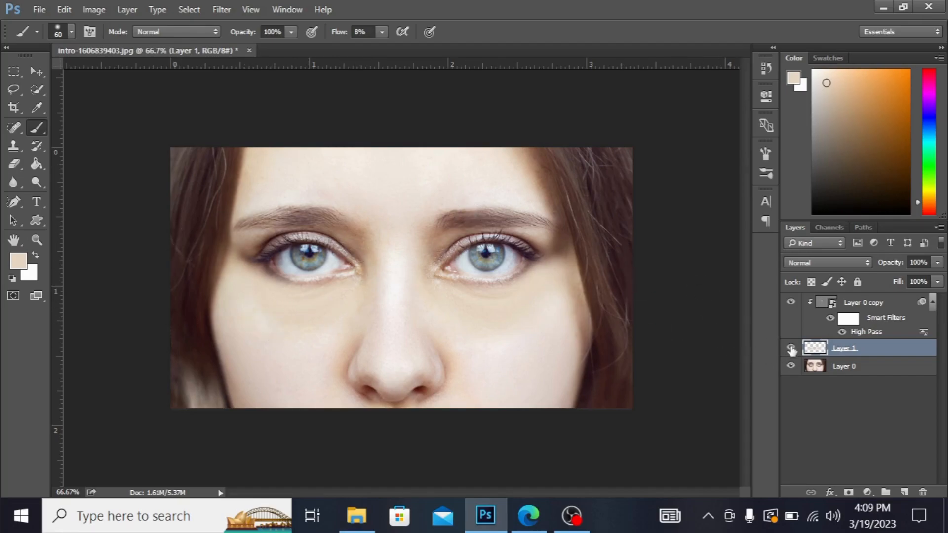